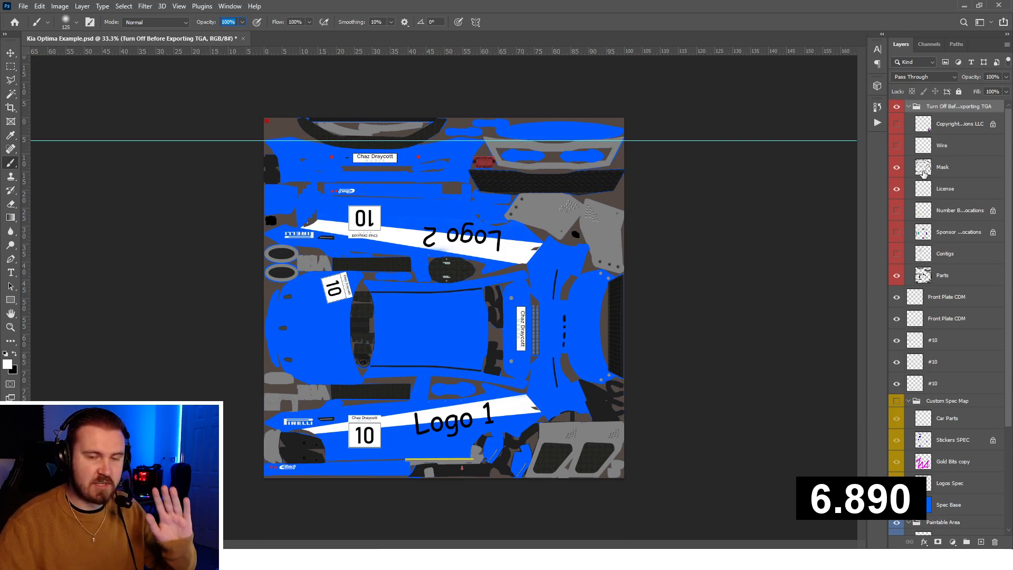
Step: Open the foreground Color Picker to check pure blue, RGB 0,0,255
{"action": "left_click", "coordinate": [11, 363]}
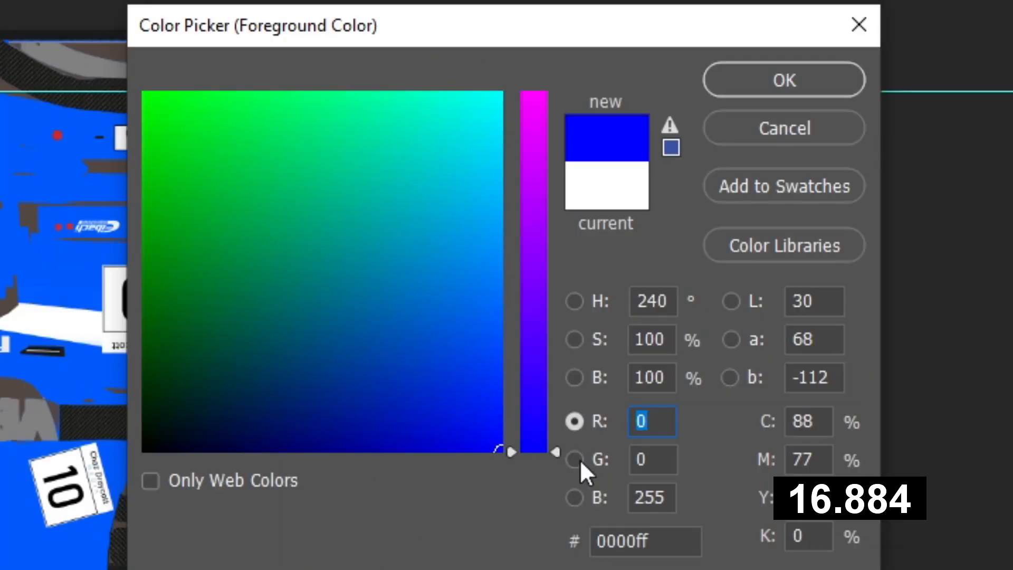
Step: Set the foreground colour to magenta ff00ff by moving the hue slider and entering G 0
{"action": "left_click", "coordinate": [574, 460]}
{"action": "type", "text": "255"}
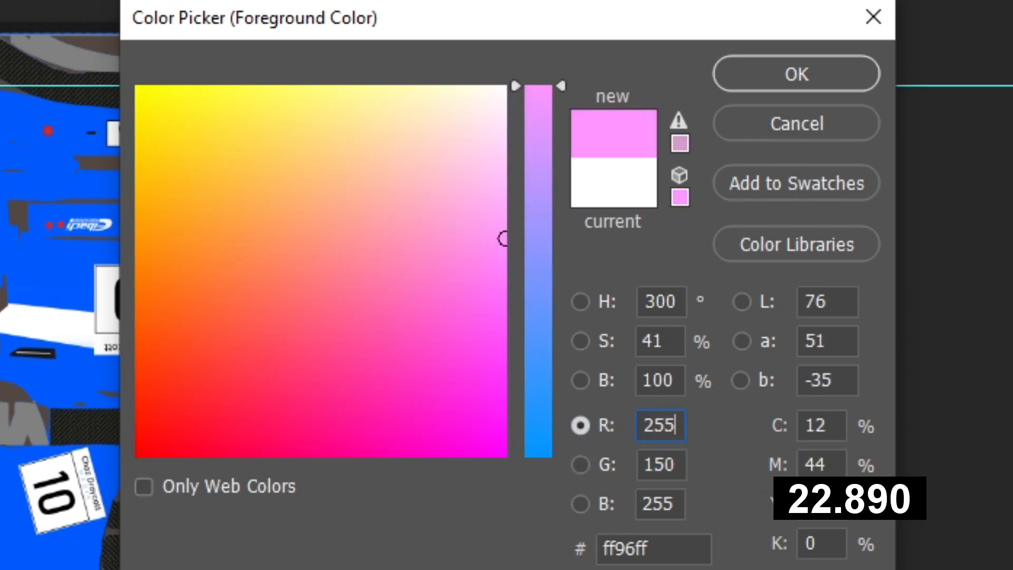
{"action": "type", "text": "0"}
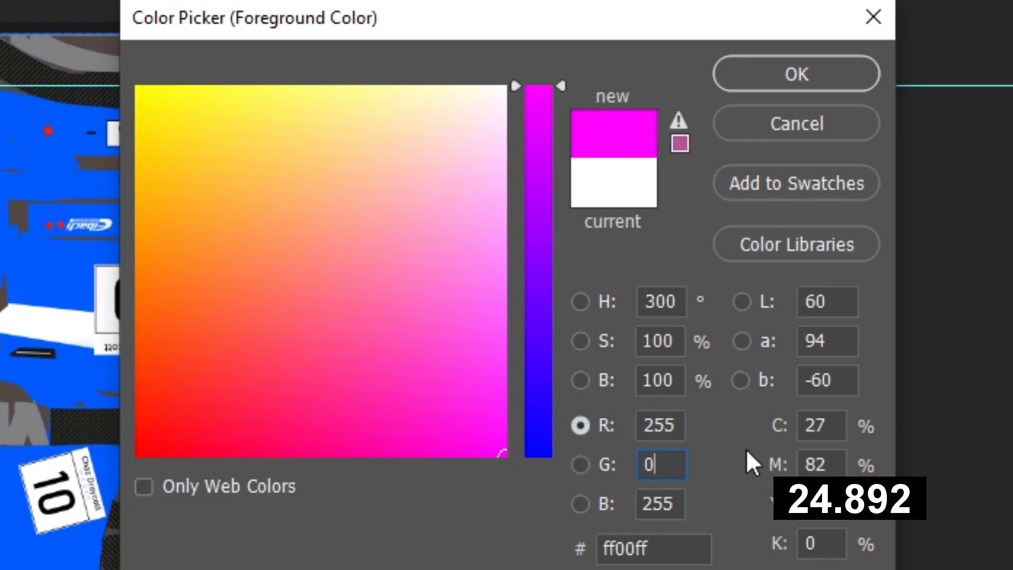
{"action": "left_click", "coordinate": [795, 73]}
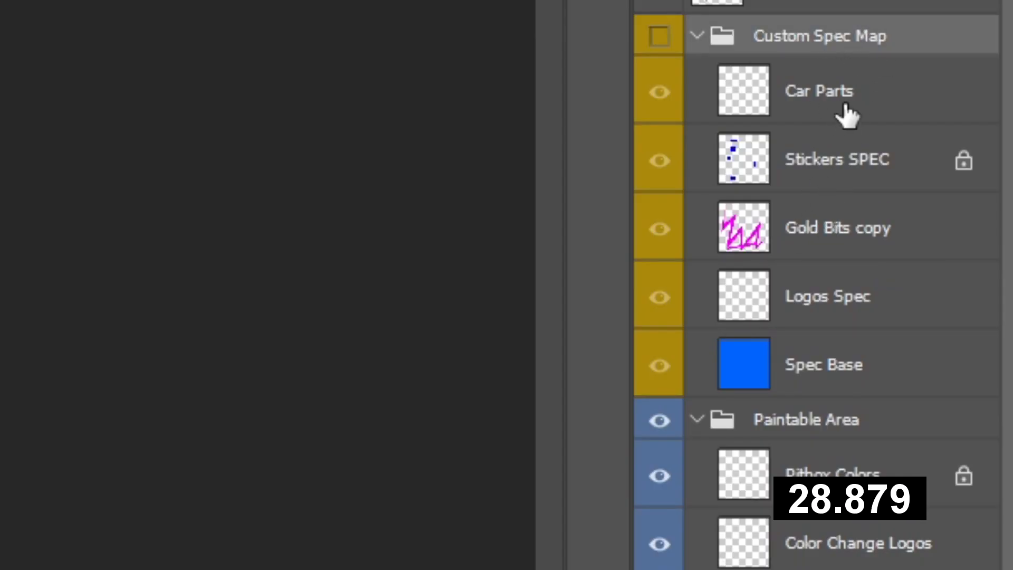
Step: Select the Stickers SPEC layer in Custom Spec Map and open its context menu
{"action": "left_click", "coordinate": [823, 363]}
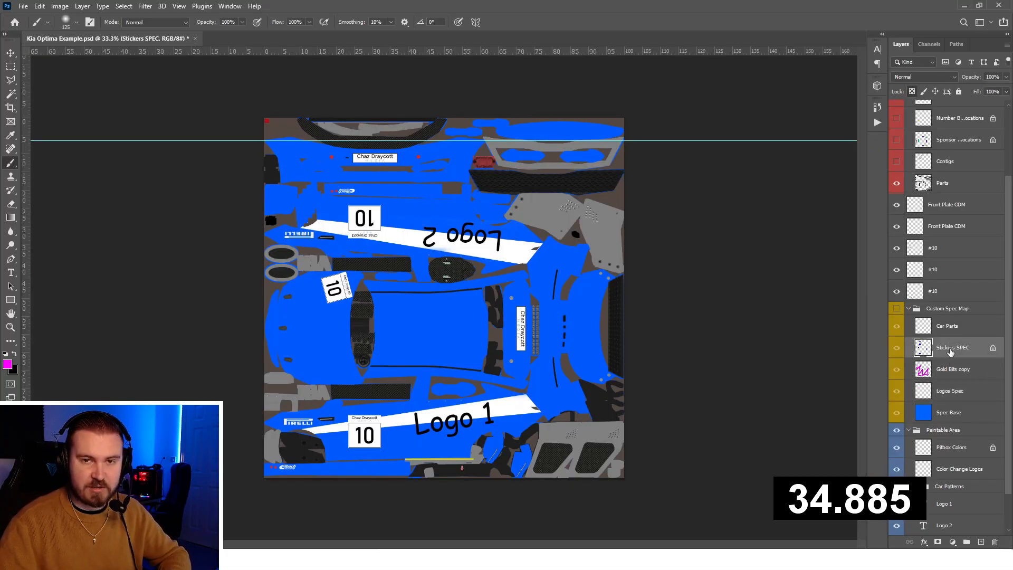
{"action": "right_click", "coordinate": [954, 348]}
{"action": "type", "text": "1"}
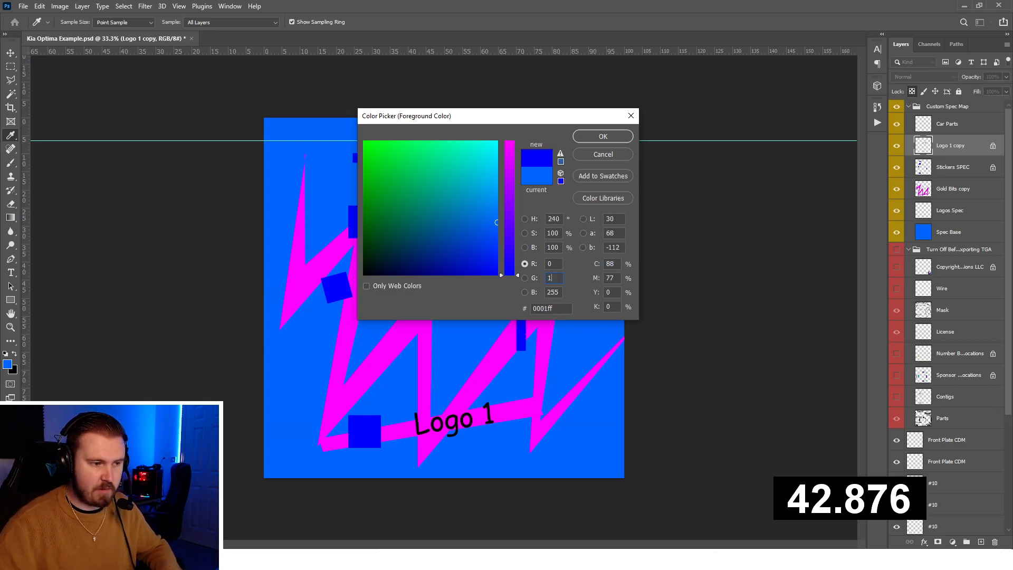
Step: Dismiss the Color Picker after checking the blue base colour
{"action": "left_click", "coordinate": [602, 135]}
{"action": "type", "text": "car_spec_172698"}
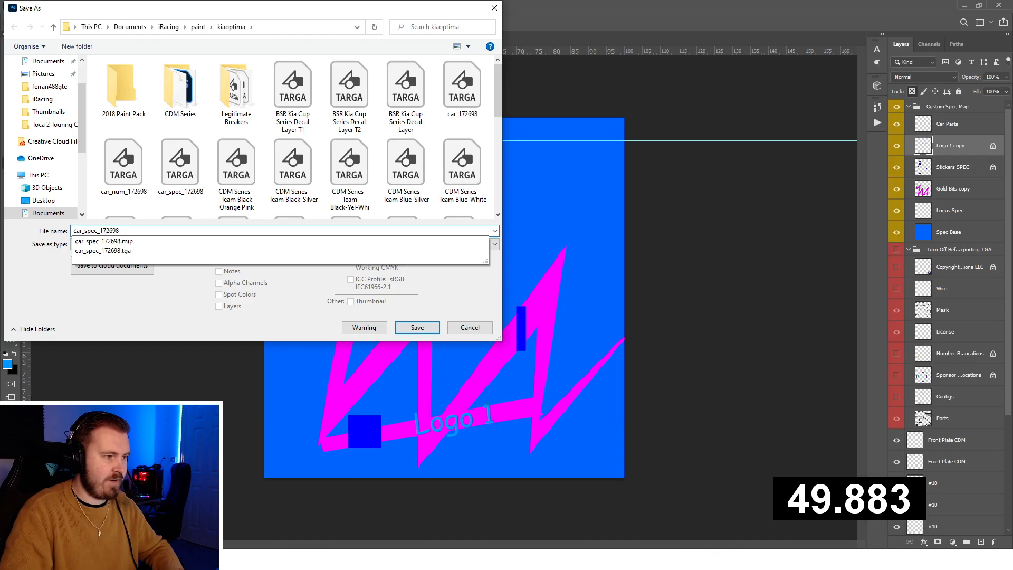
Step: Save the spec map as Targa file car_spec_172698 in iRacing\paint\kiaoptima
{"action": "left_click", "coordinate": [417, 328]}
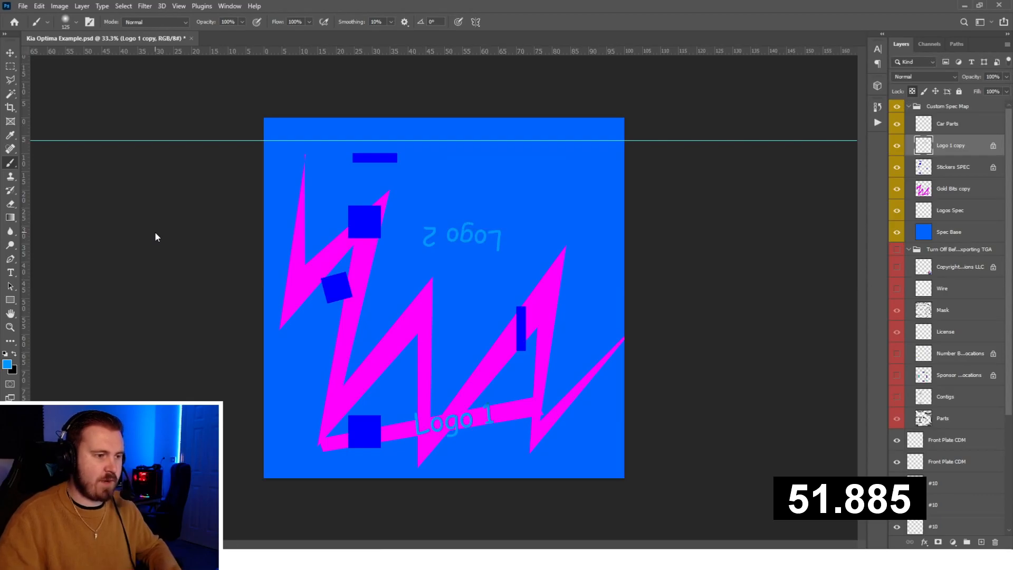